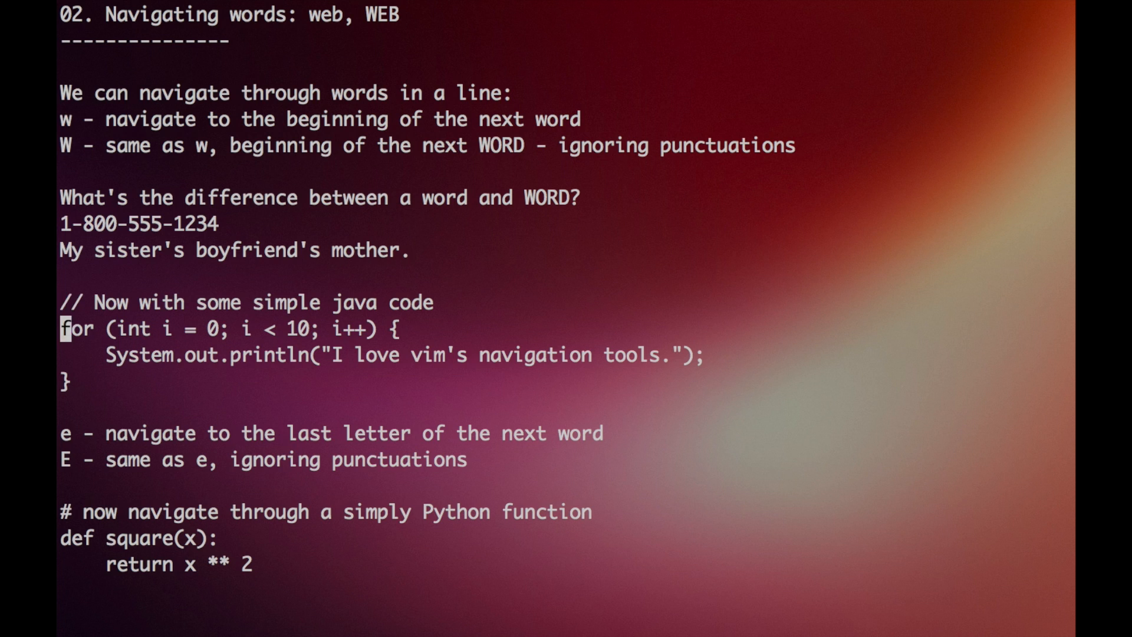
Move forward a word with w, then jump back to the previous word's start with b.
{"action": "key", "text": "w"}
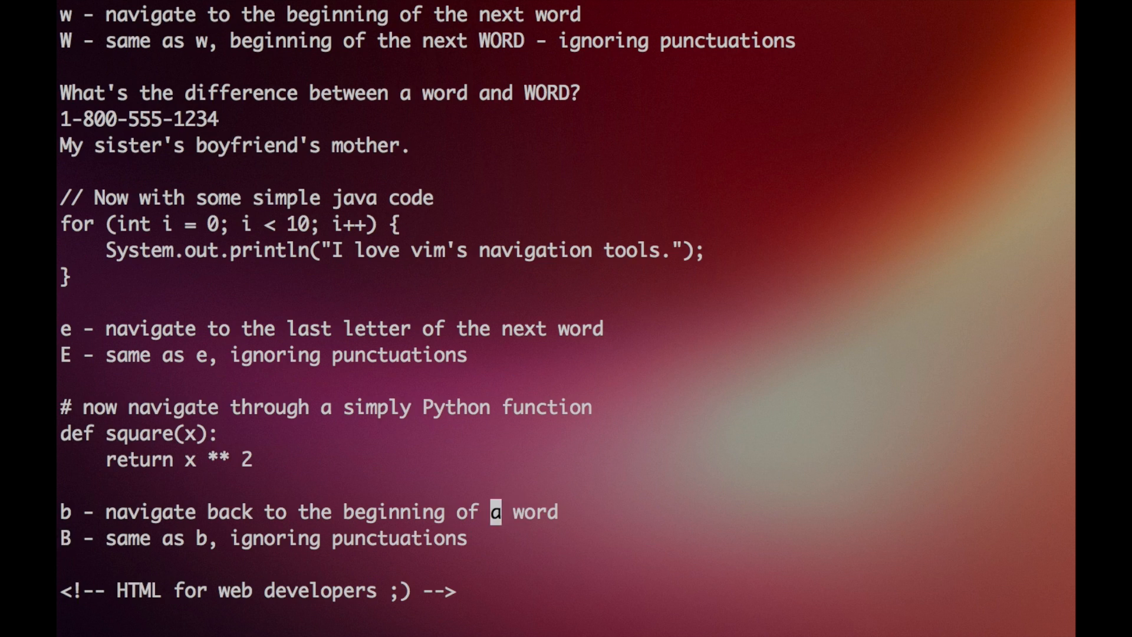
{"action": "key", "text": "b"}
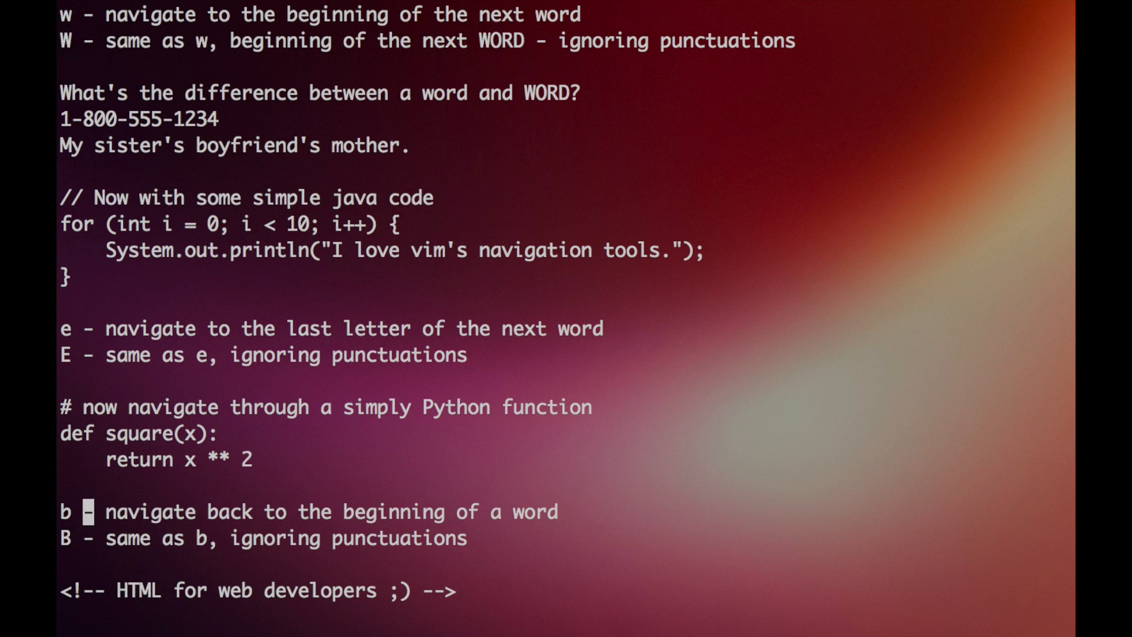